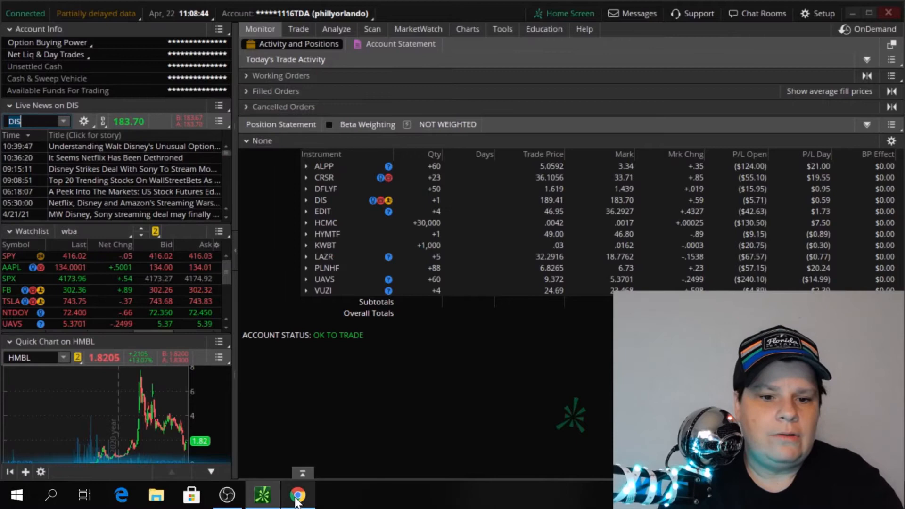
Step: Bring the browser with the Disney+ site to the front over thinkorswim
click(297, 495)
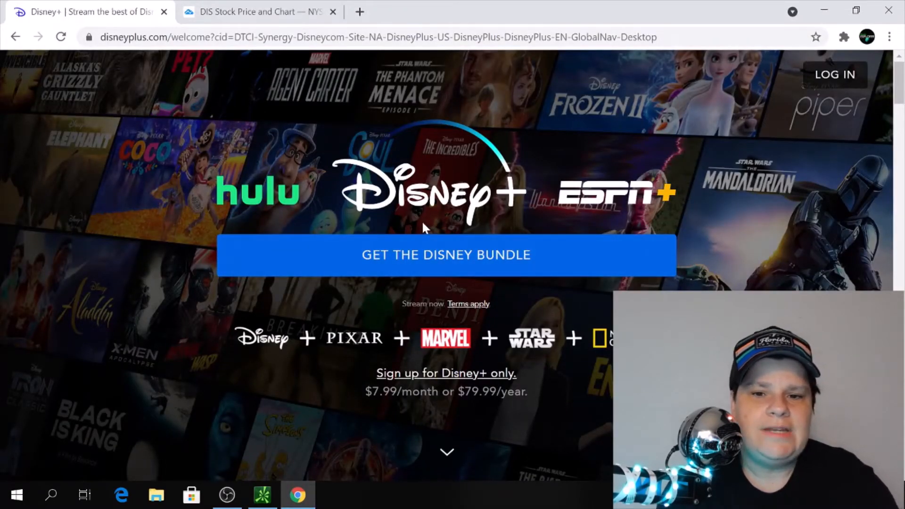
mouse_move(612, 219)
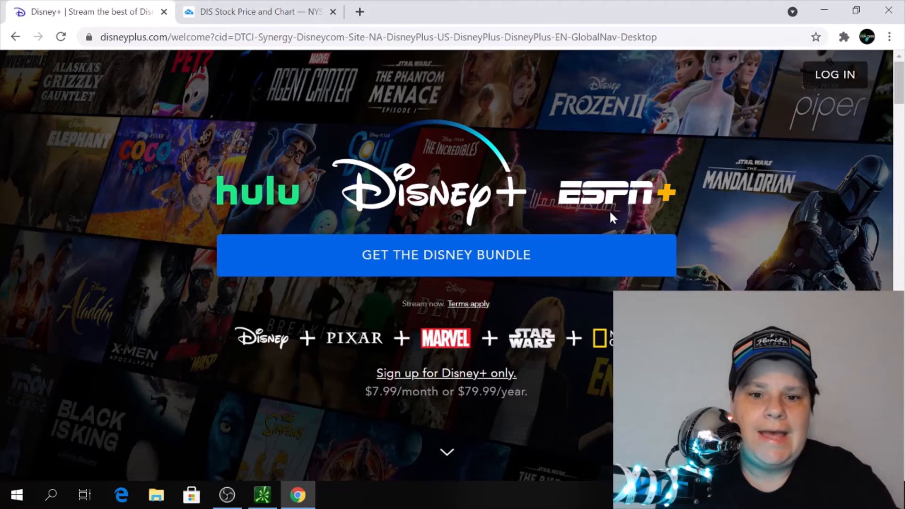
mouse_move(681, 221)
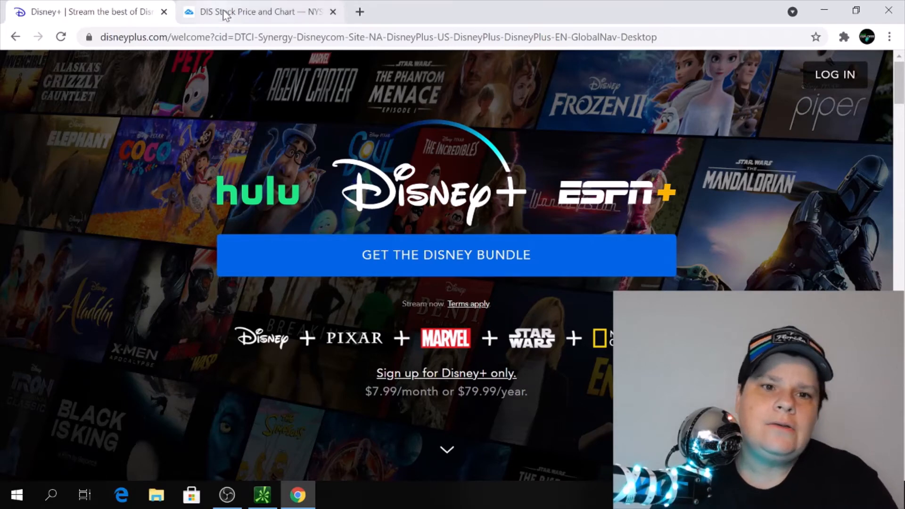
Step: Switch to the TradingView Walt Disney (DIS) symbol page showing 183.61
click(259, 11)
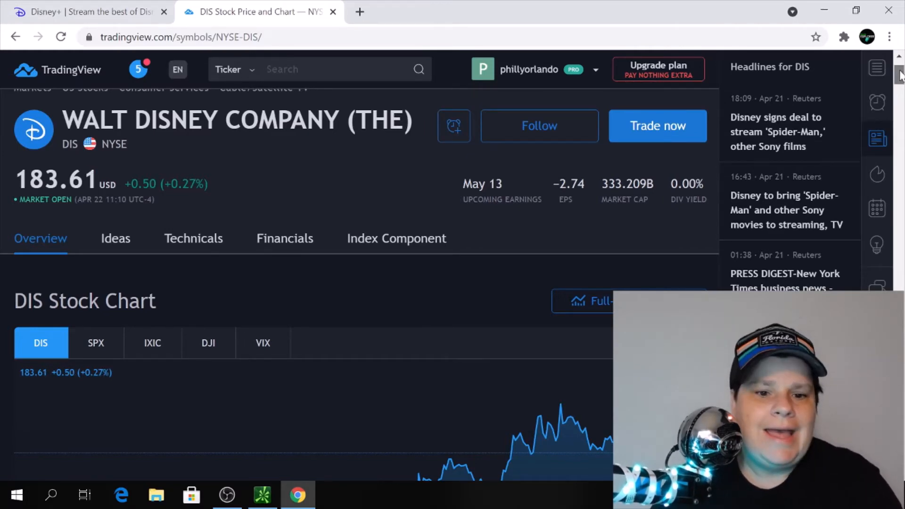
Step: Scroll the DIS page past Ideas, Technicals and Financials down to Disney's company profile
scroll(down, 3)
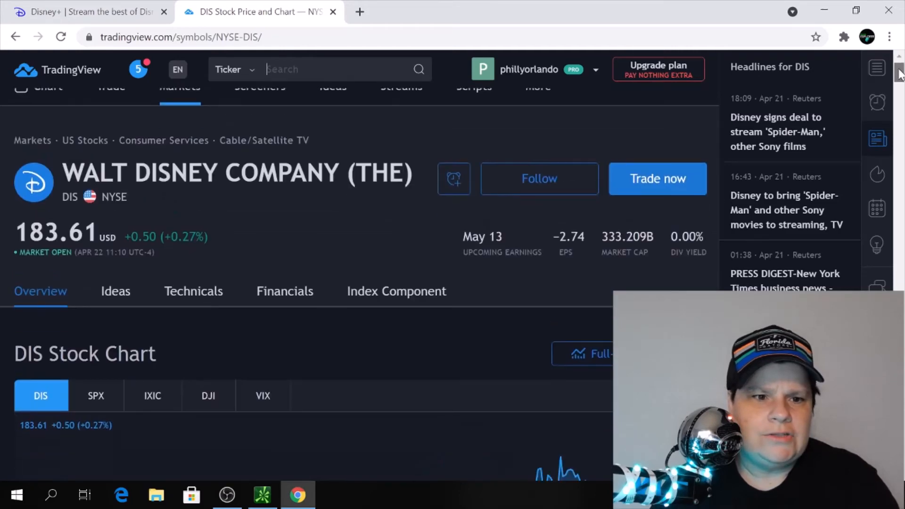
scroll(down, 3)
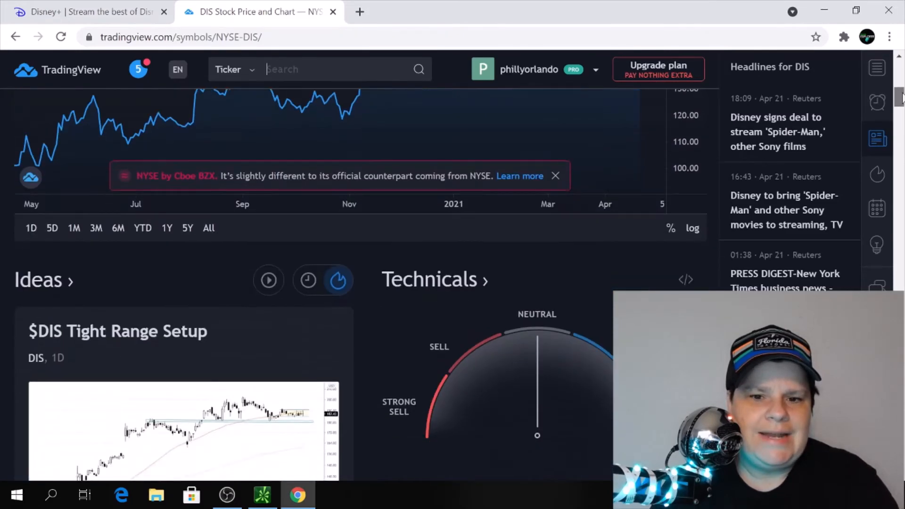
scroll(down, 3)
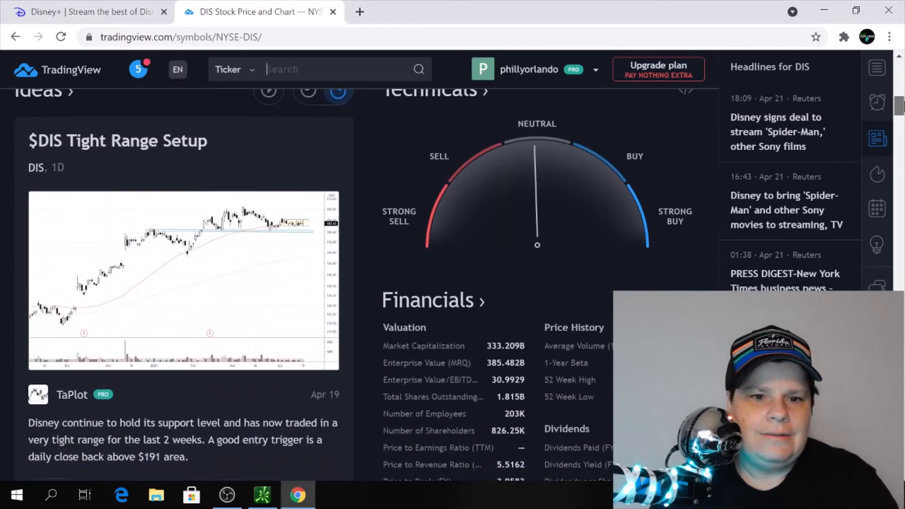
scroll(down, 3)
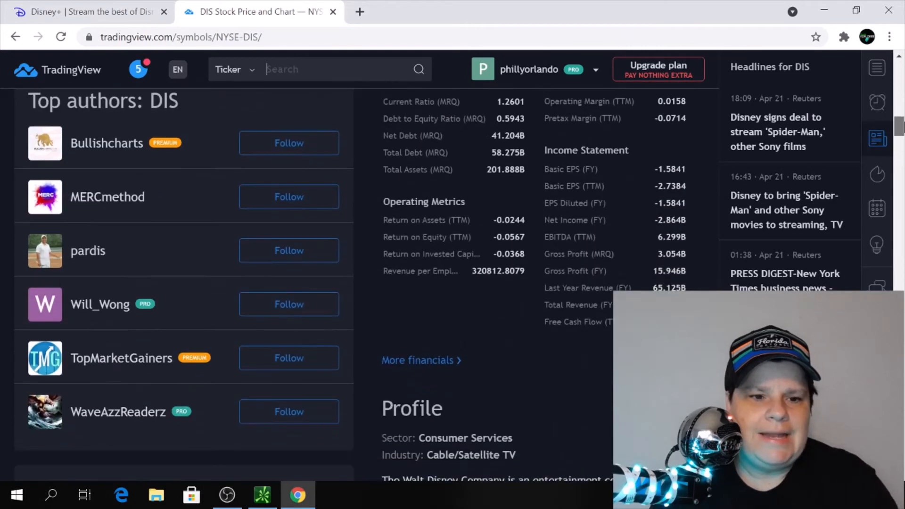
scroll(down, 3)
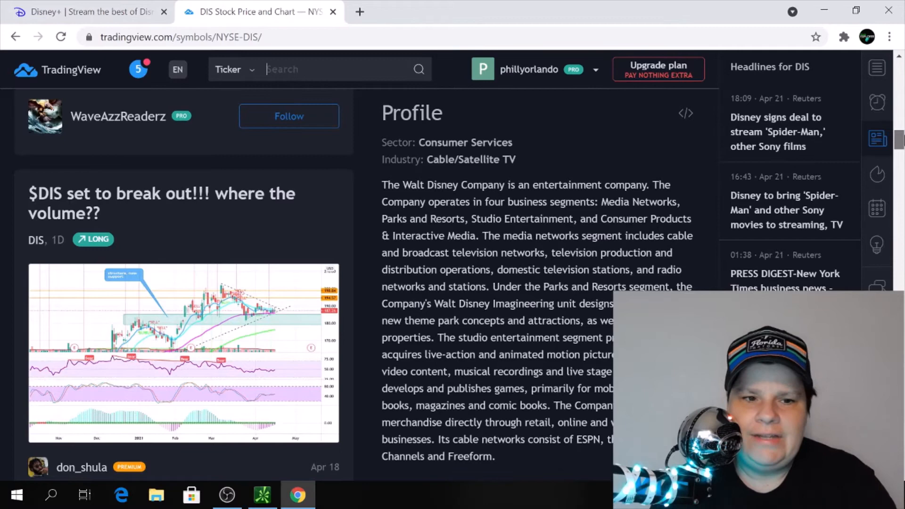
scroll(down, 3)
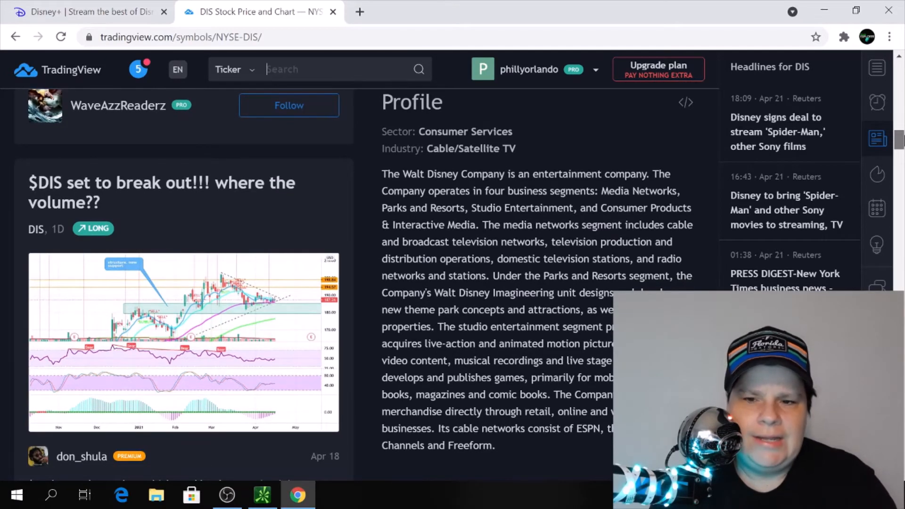
scroll(down, 3)
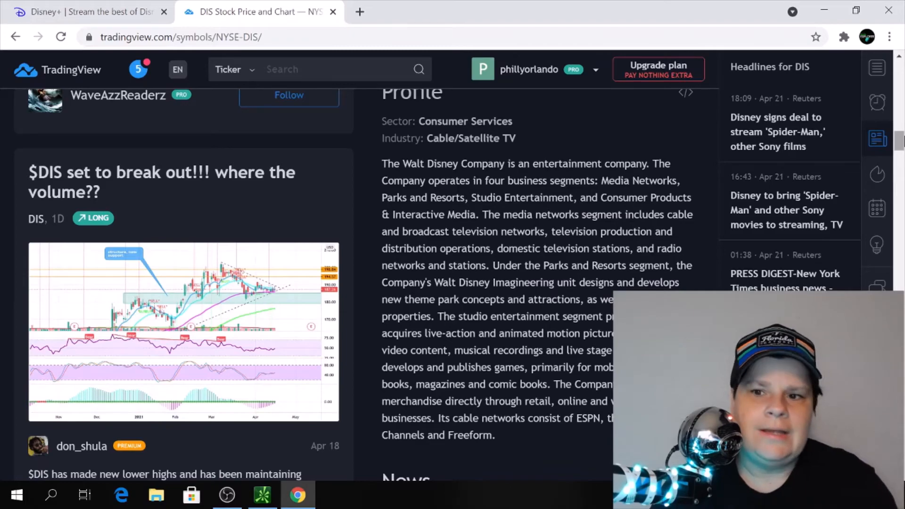
Step: Scroll through the DIS news stories and trade ideas further down the page
scroll(down, 3)
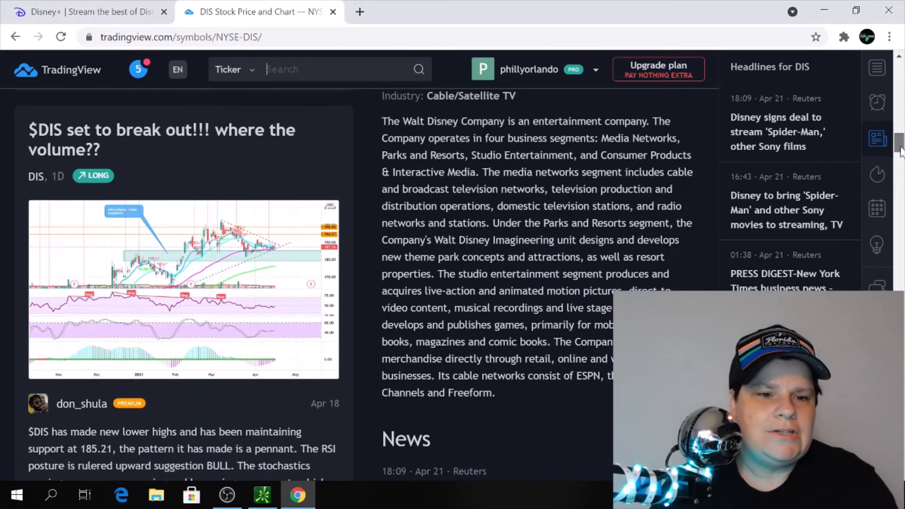
scroll(down, 3)
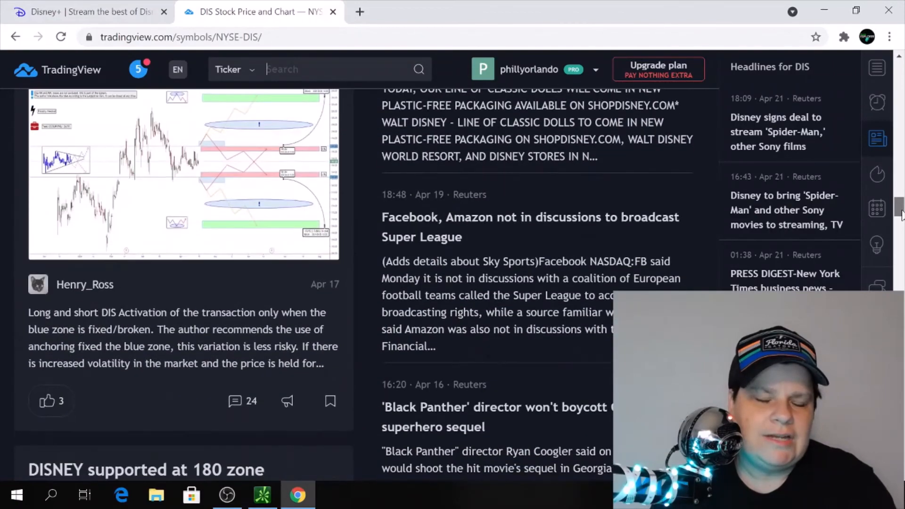
scroll(down, 3)
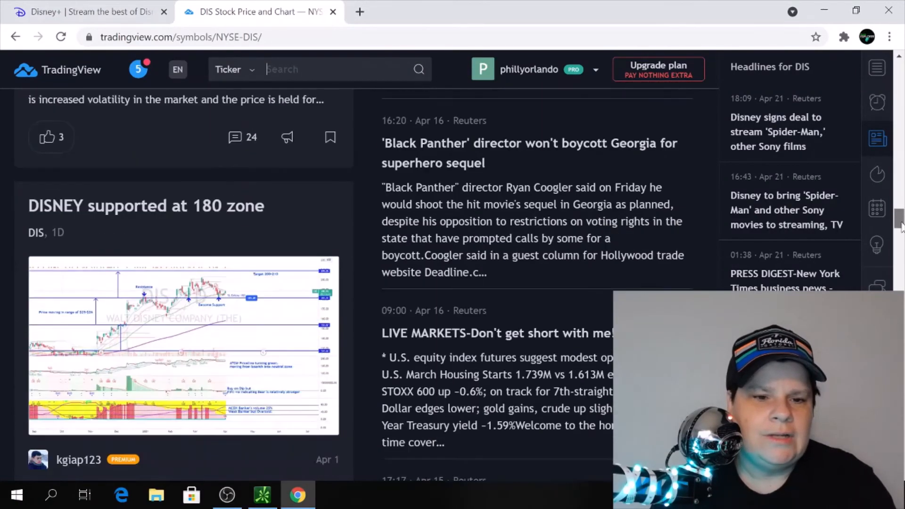
scroll(down, 3)
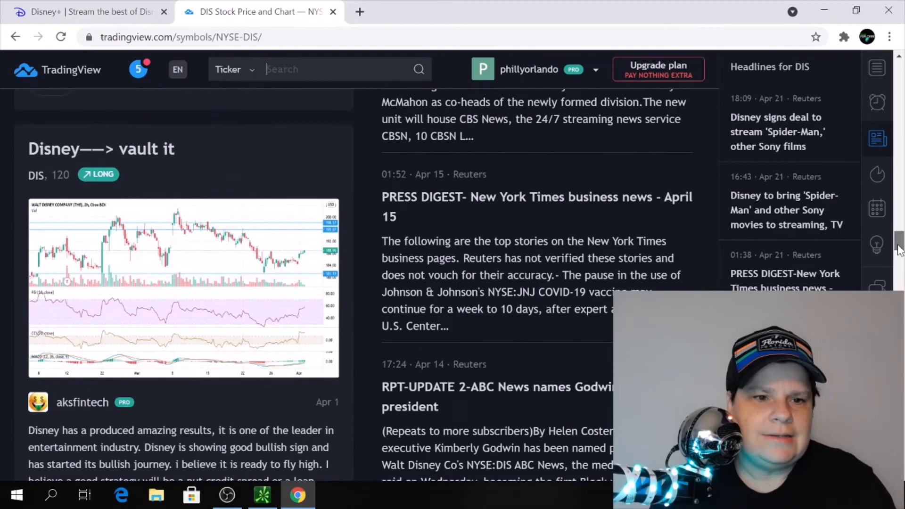
scroll(down, 3)
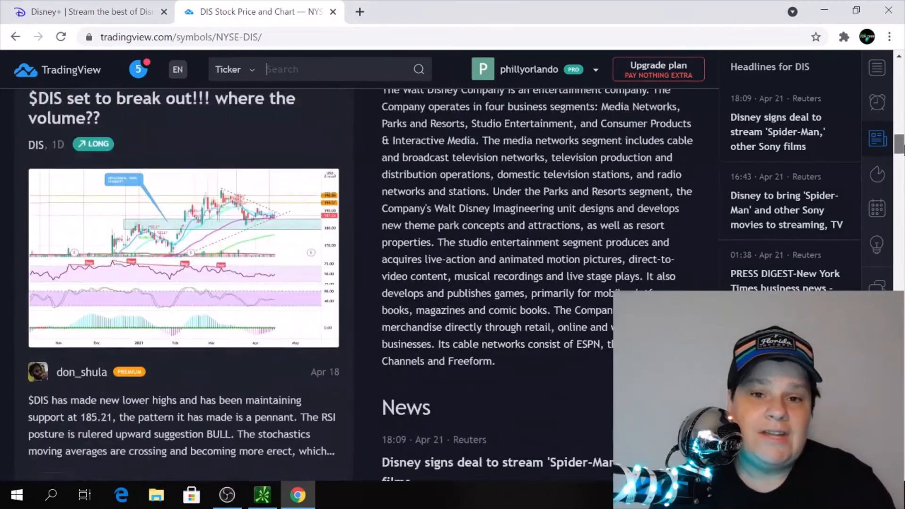
scroll(down, 3)
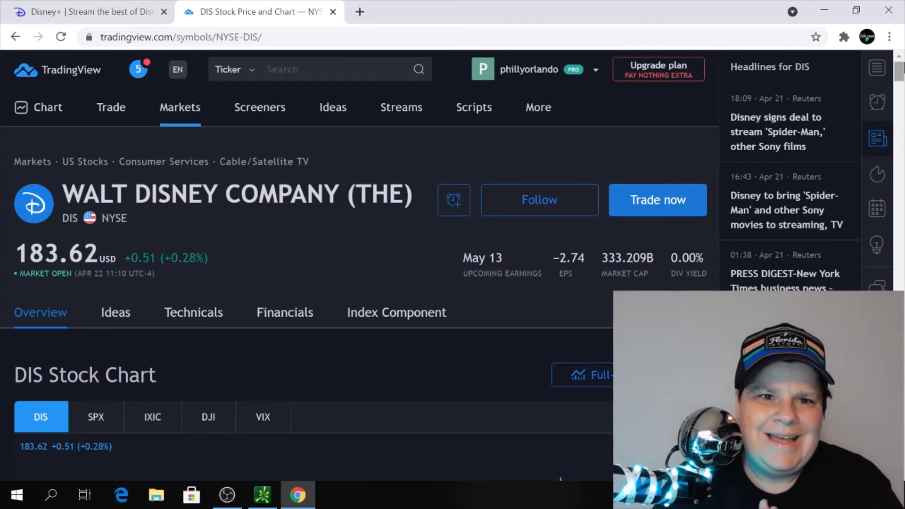
click(317, 70)
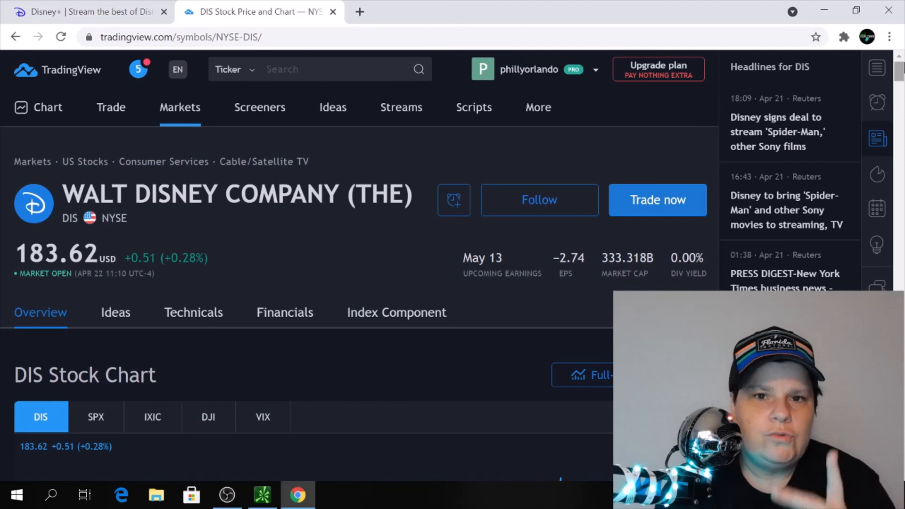
click(317, 69)
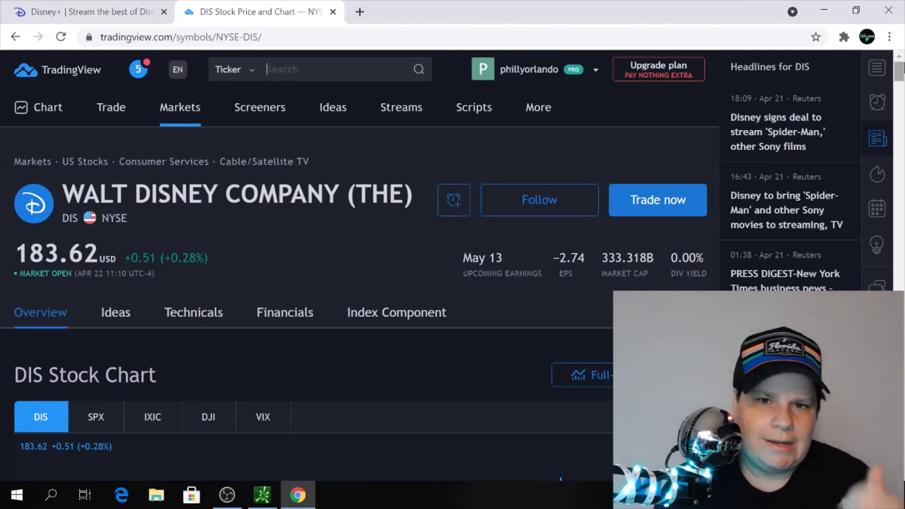